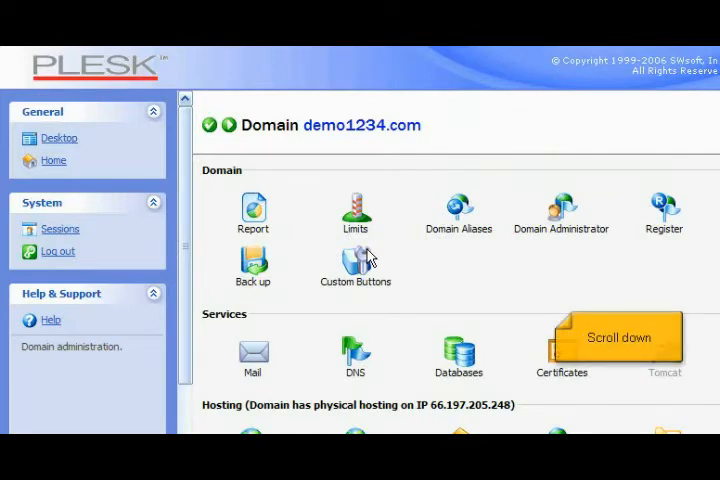
# Go to the Subdomains management page for demo1234.com under Hosting
pyautogui.scroll(-3)
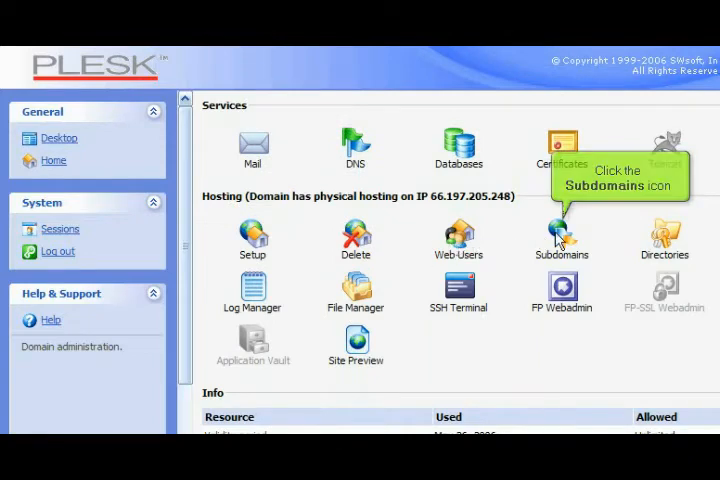
pyautogui.click(560, 236)
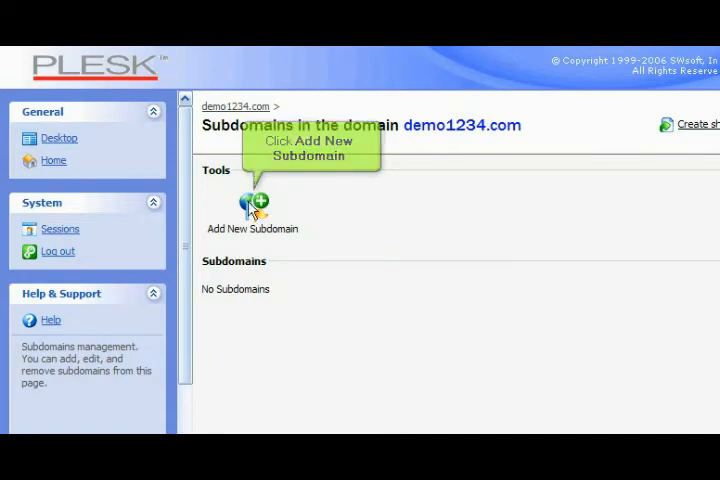
# Start a new subdomain for demo1234.com and enter its name in the Subdomain field
pyautogui.click(252, 204)
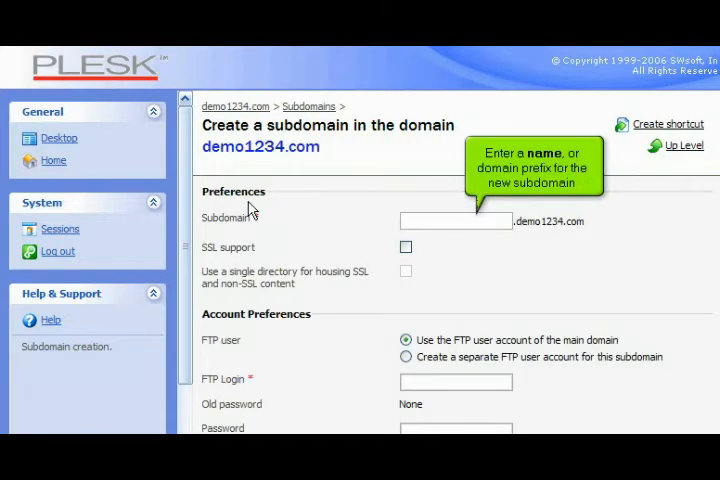
pyautogui.moveTo(276, 212)
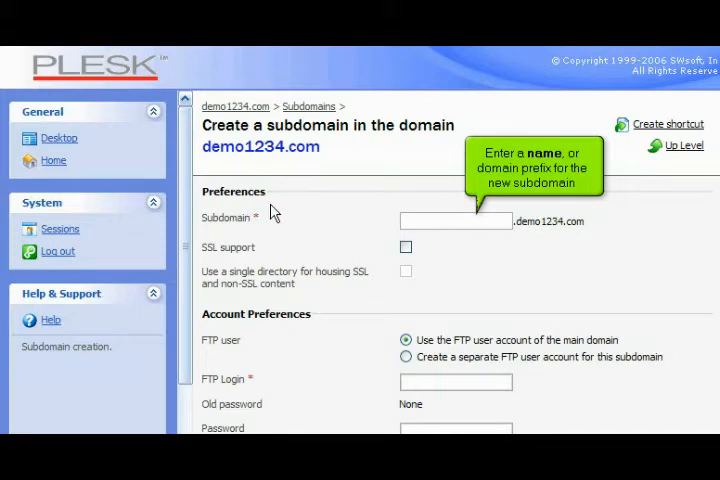
pyautogui.write('newsite')
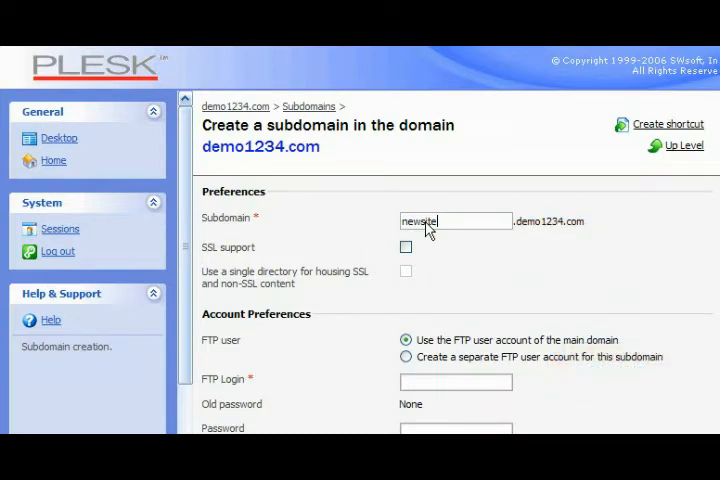
# Enable PHP and CGI support under Services and submit the new subdomain
pyautogui.scroll(-3)
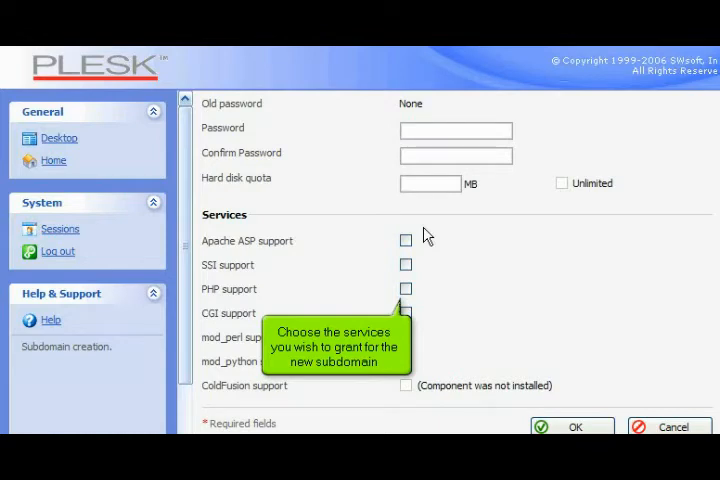
pyautogui.click(404, 288)
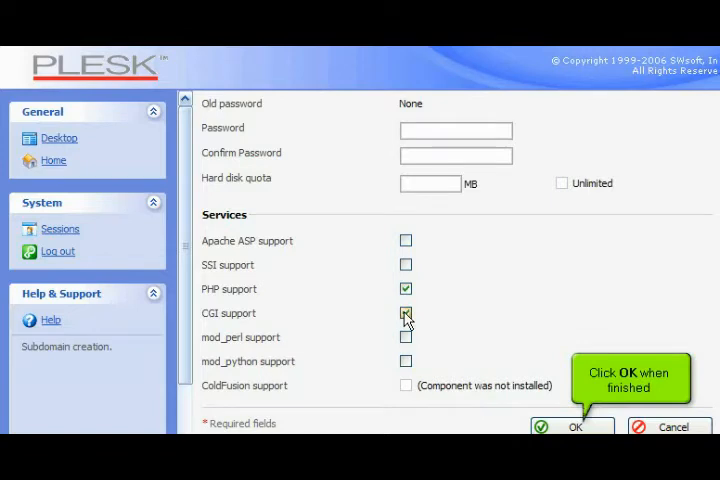
pyautogui.click(404, 312)
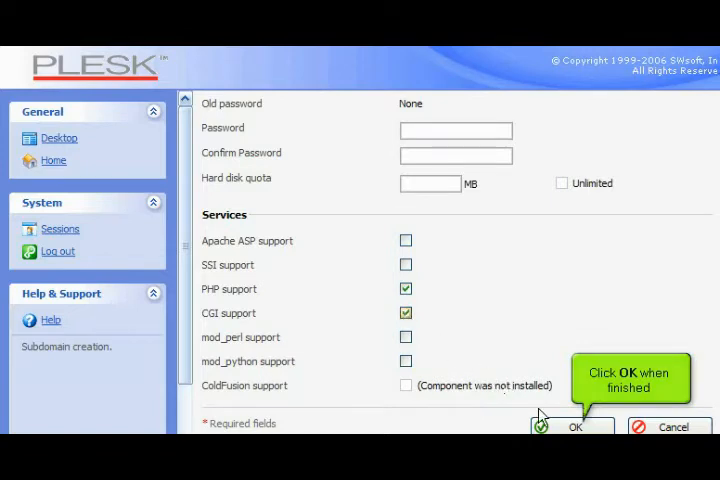
pyautogui.click(572, 428)
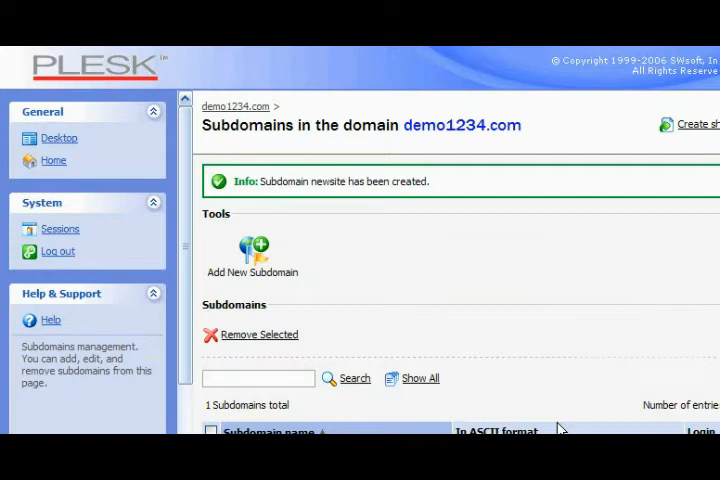
# Select newsite.demo1234.com in the subdomain list for removal
pyautogui.scroll(-3)
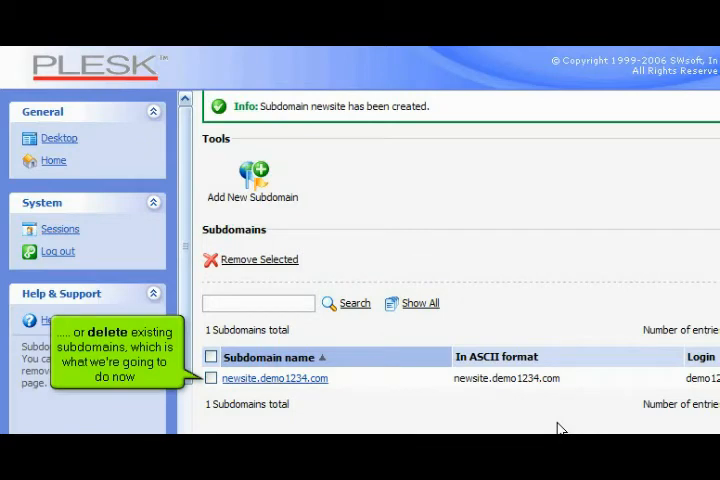
pyautogui.moveTo(528, 424)
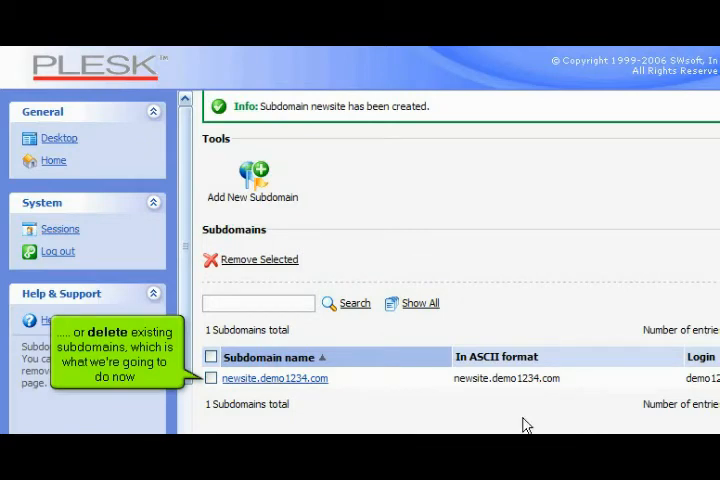
pyautogui.click(212, 378)
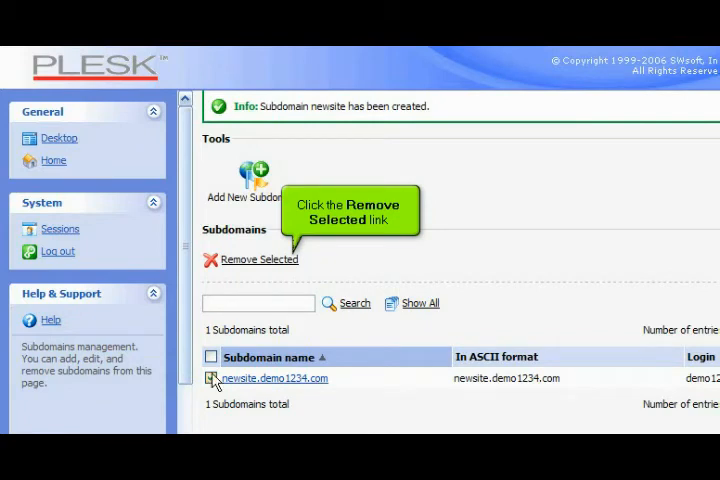
# Remove newsite.demo1234.com, confirming the removal so the subdomain list is empty
pyautogui.click(258, 260)
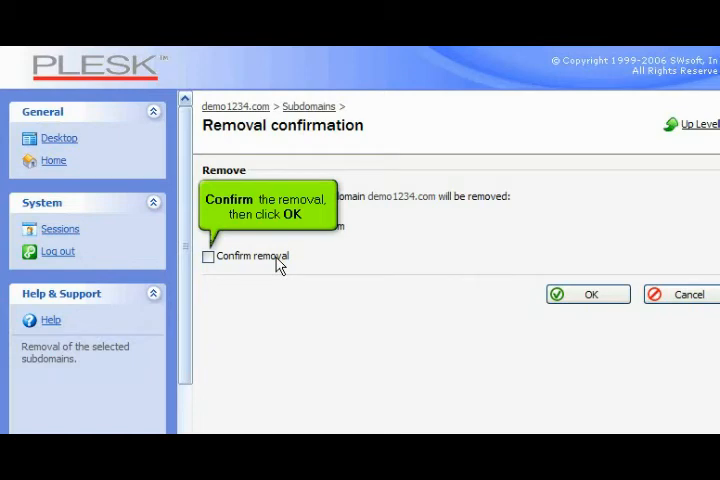
pyautogui.click(208, 256)
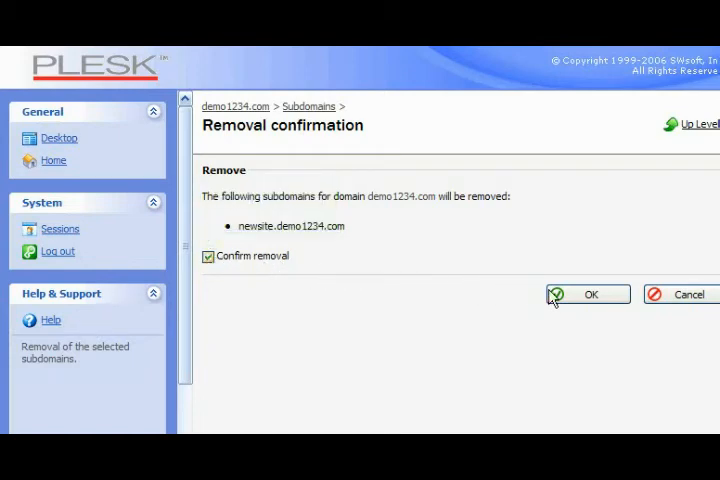
pyautogui.click(590, 294)
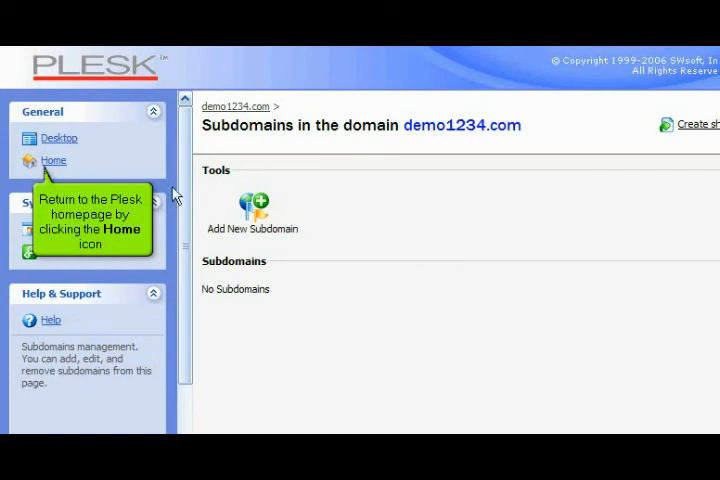
# Return to the demo1234.com domain homepage via Home in the left navigation
pyautogui.click(52, 160)
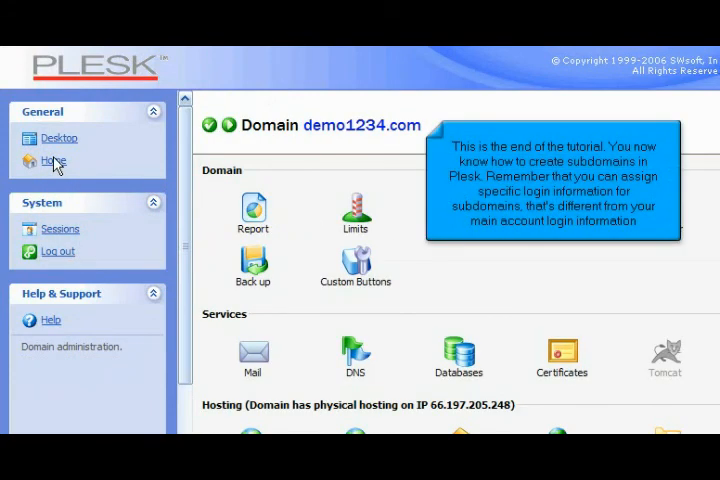